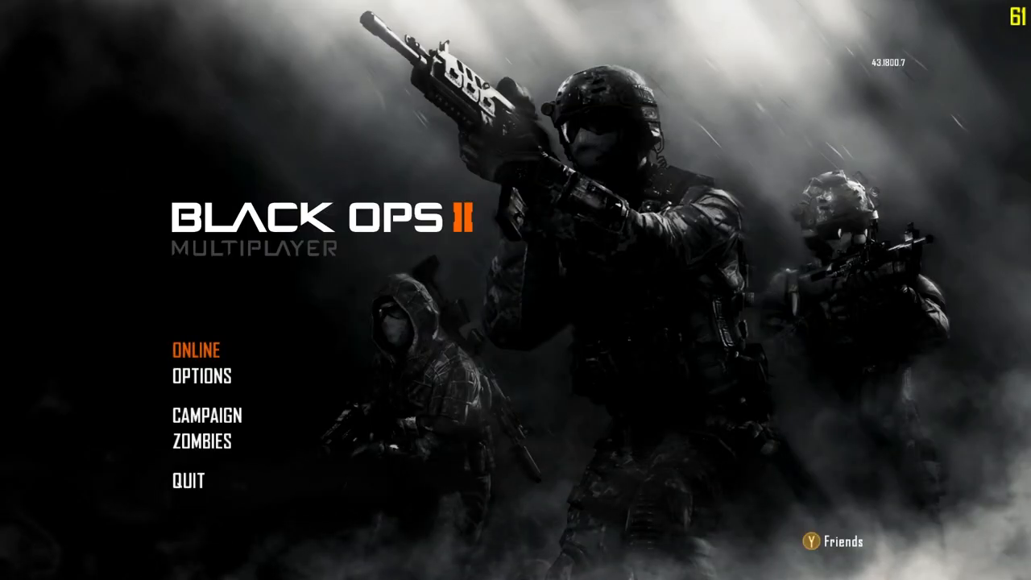
# - Sort the Plutonium server list by player count and join a server, hitting an outdated-game error
pyautogui.click(197, 350)
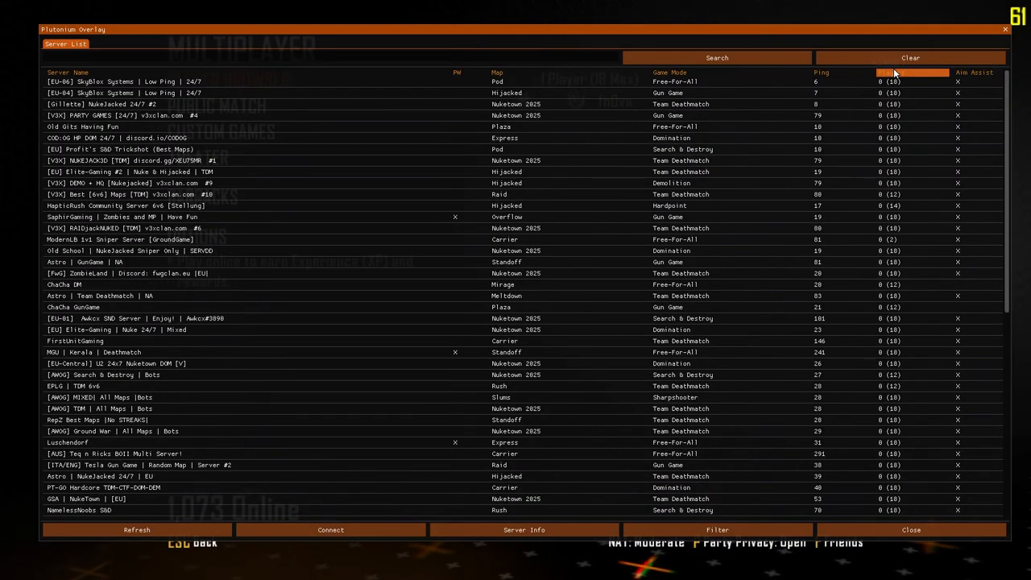
pyautogui.click(889, 72)
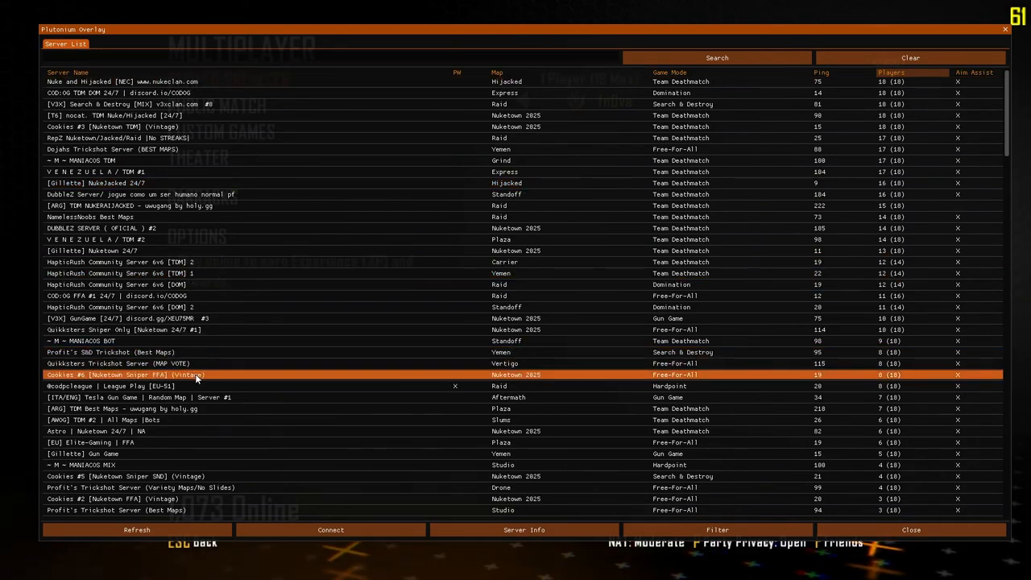
pyautogui.click(161, 103)
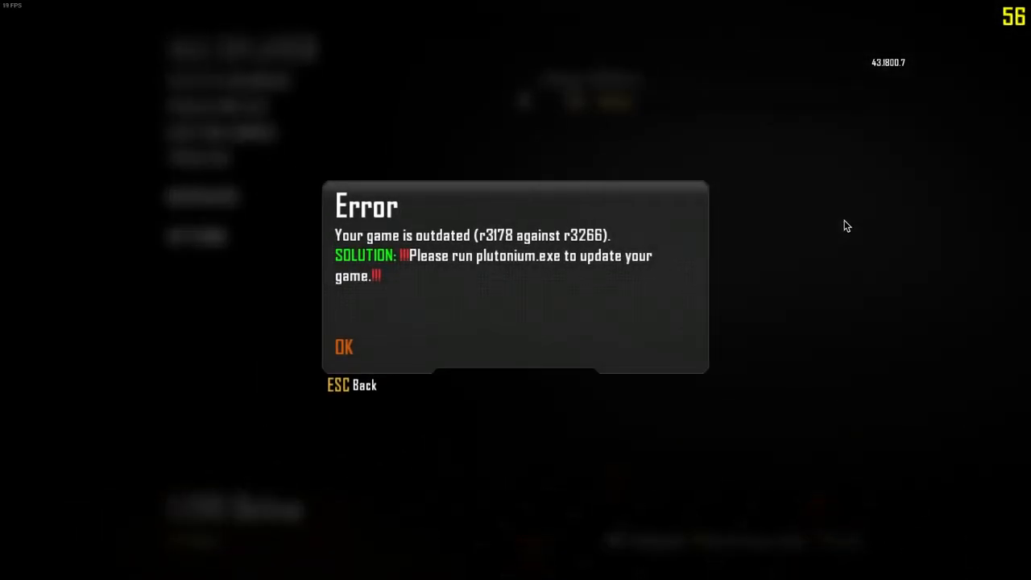
pyautogui.moveTo(476, 261)
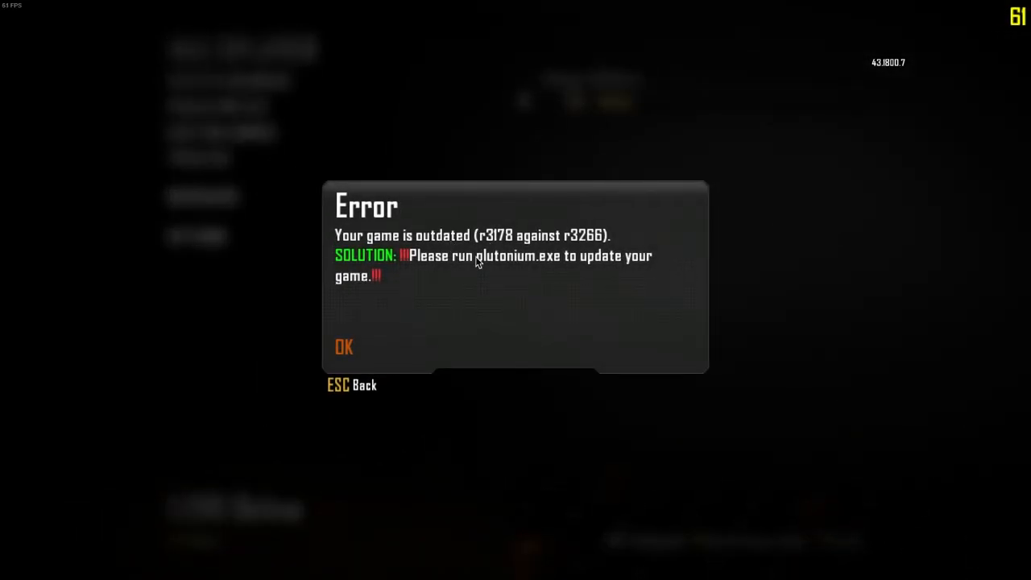
# - Dismiss the outdated-game error to return to the server browser
pyautogui.click(344, 348)
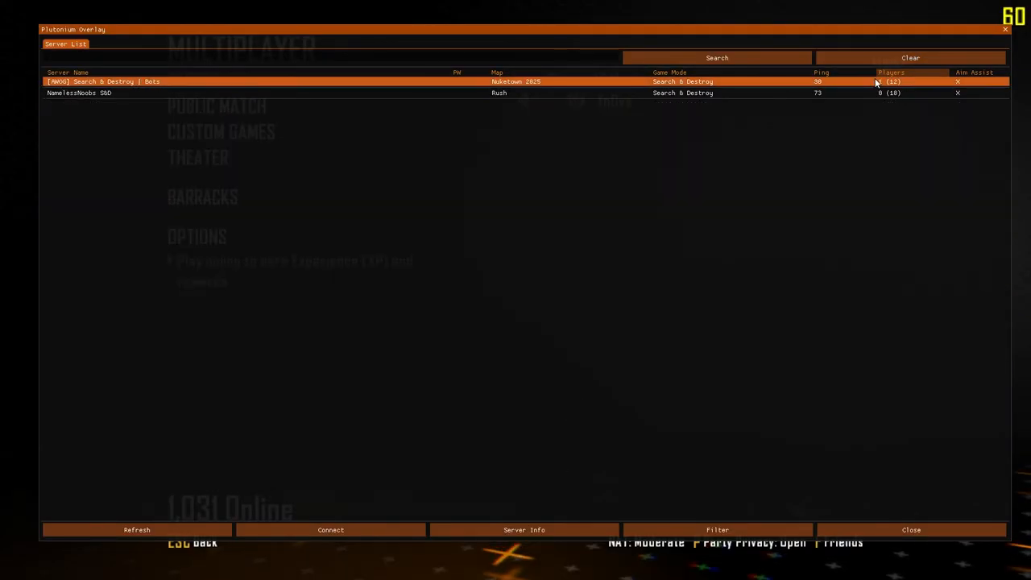
# - Change the server filter options so all game modes are shown
pyautogui.click(715, 528)
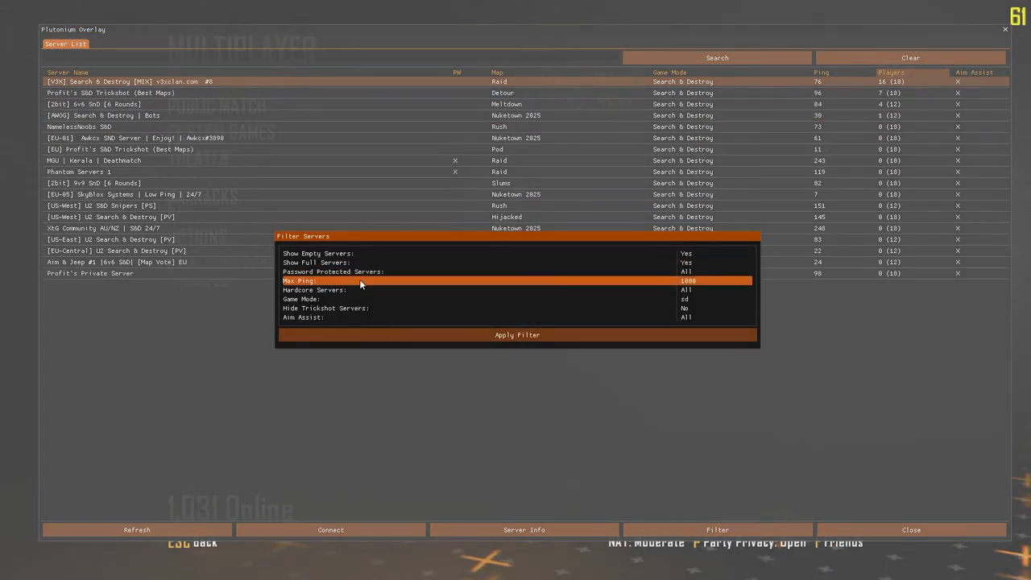
pyautogui.click(515, 333)
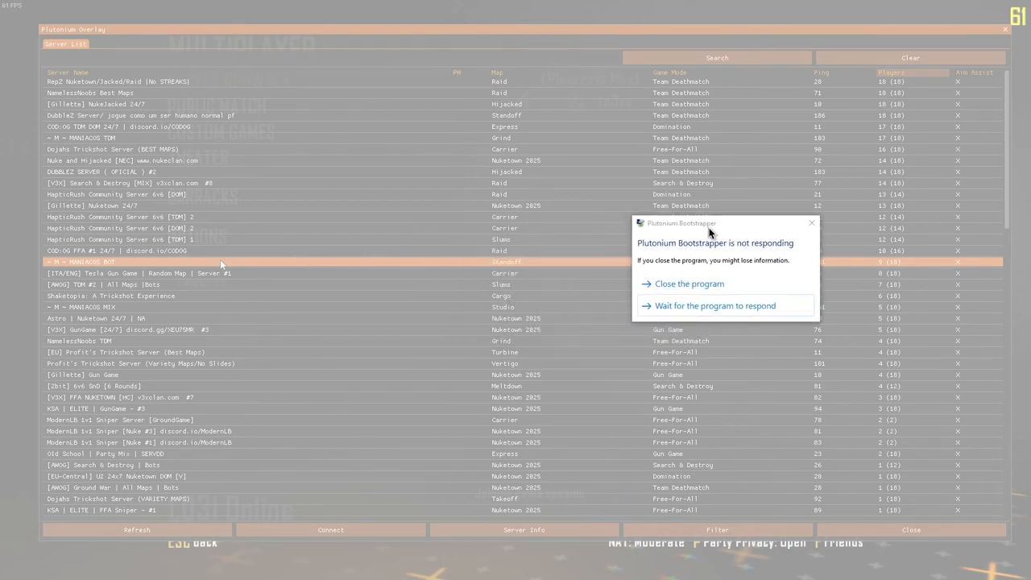
pyautogui.moveTo(732, 245)
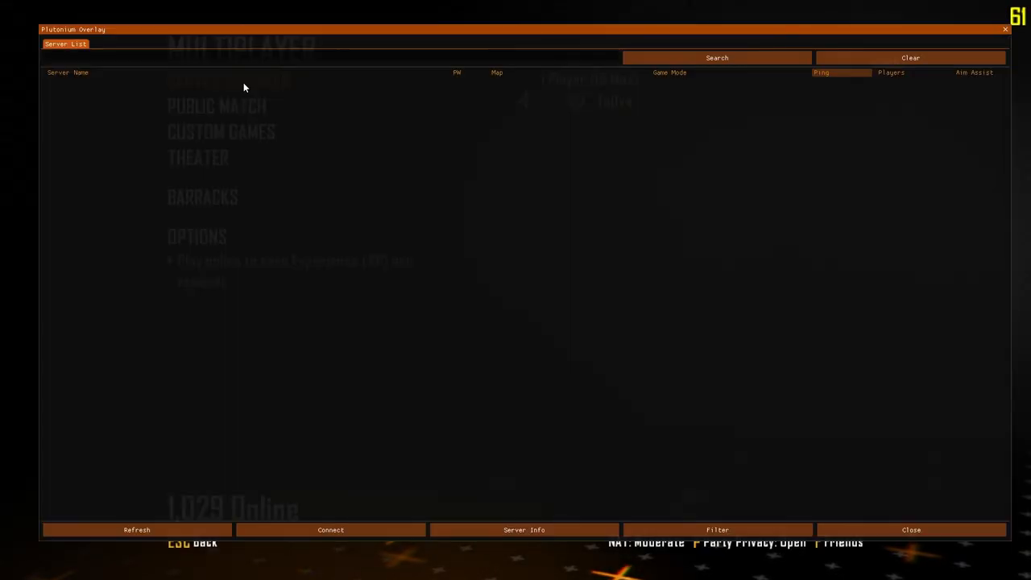
# - Refresh the server list before connecting to a Nuketown server
pyautogui.click(137, 528)
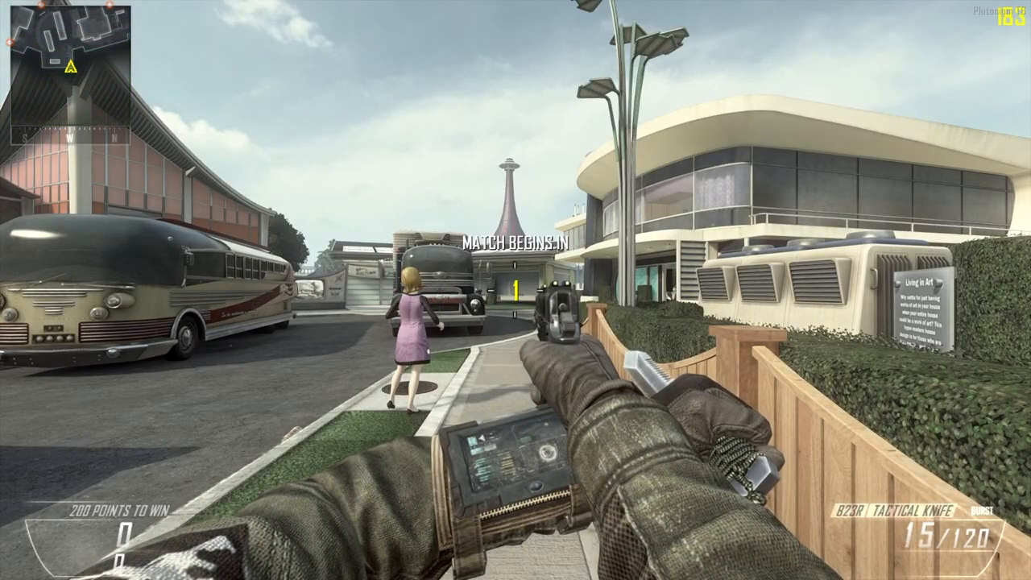
pyautogui.moveTo(516, 290)
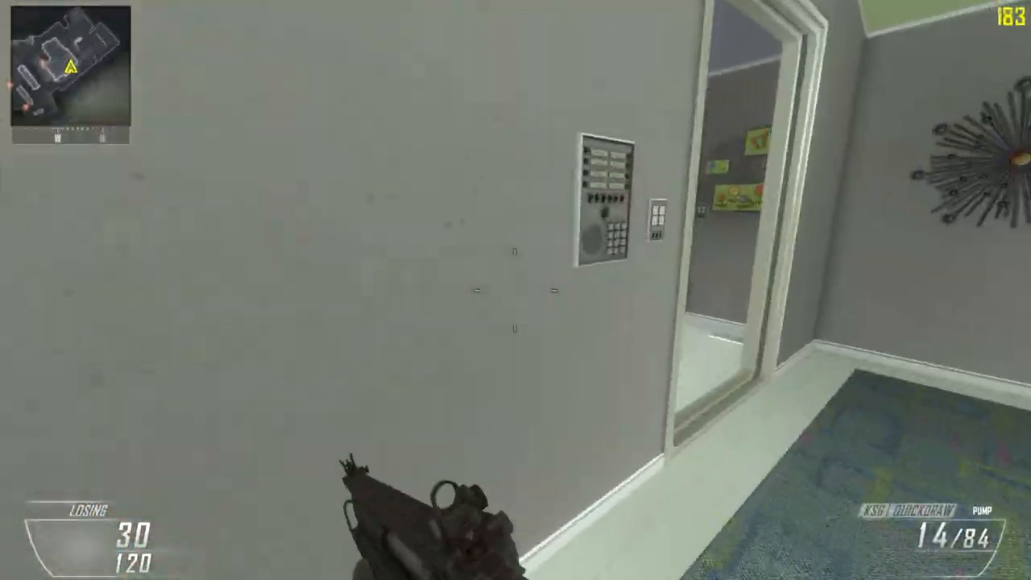
pyautogui.moveTo(515, 290)
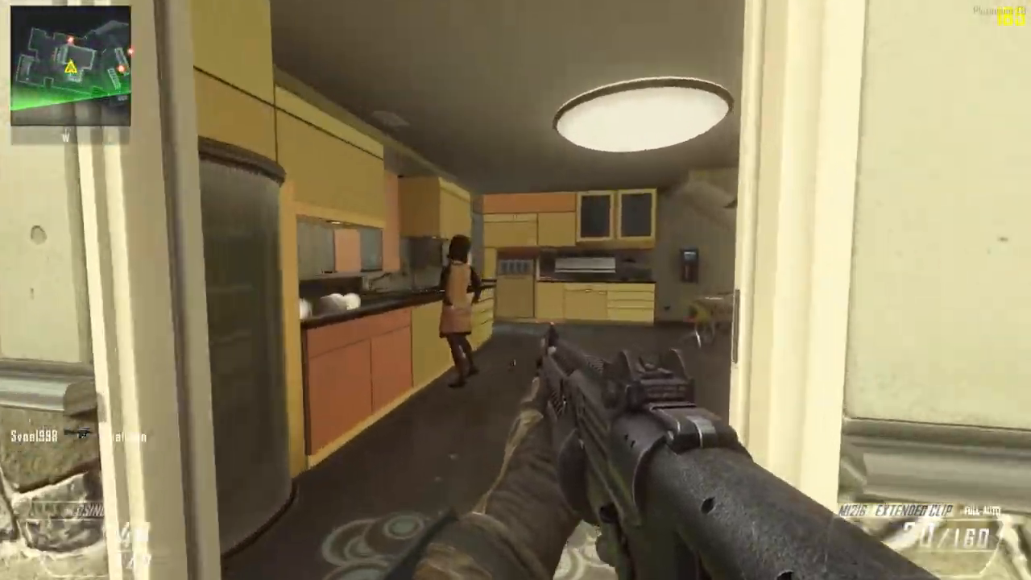
pyautogui.moveTo(516, 290)
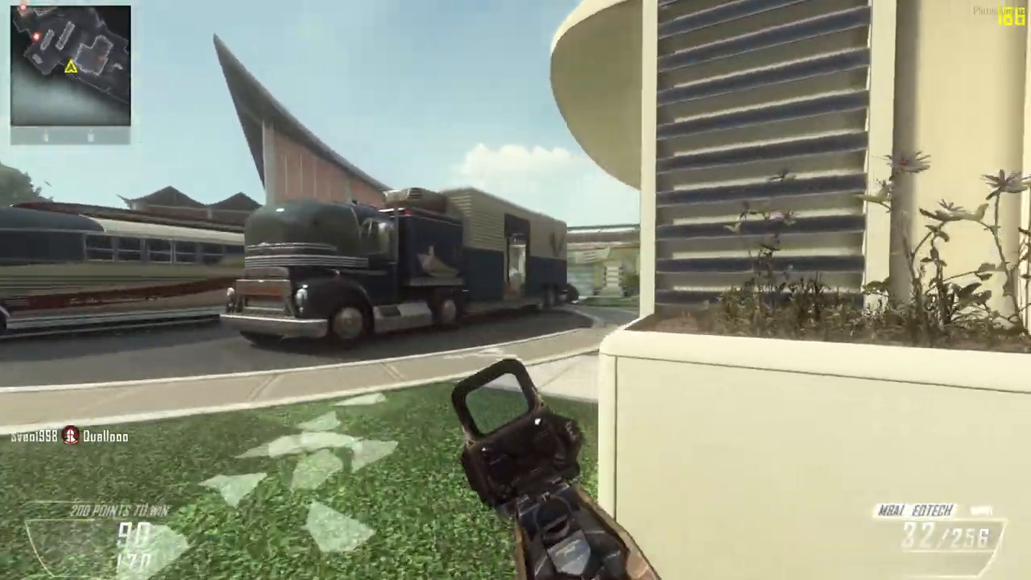
pyautogui.moveTo(515, 290)
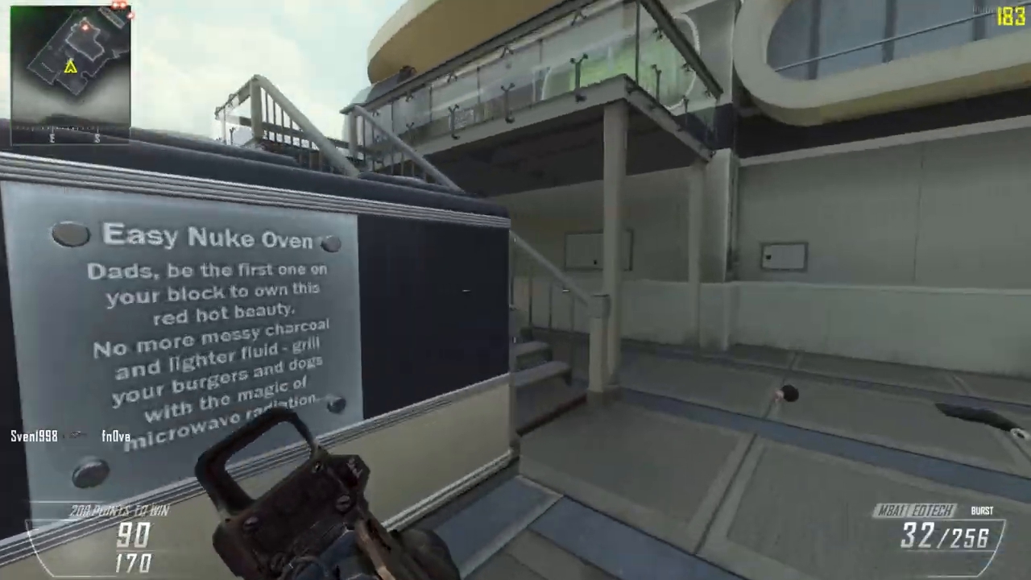